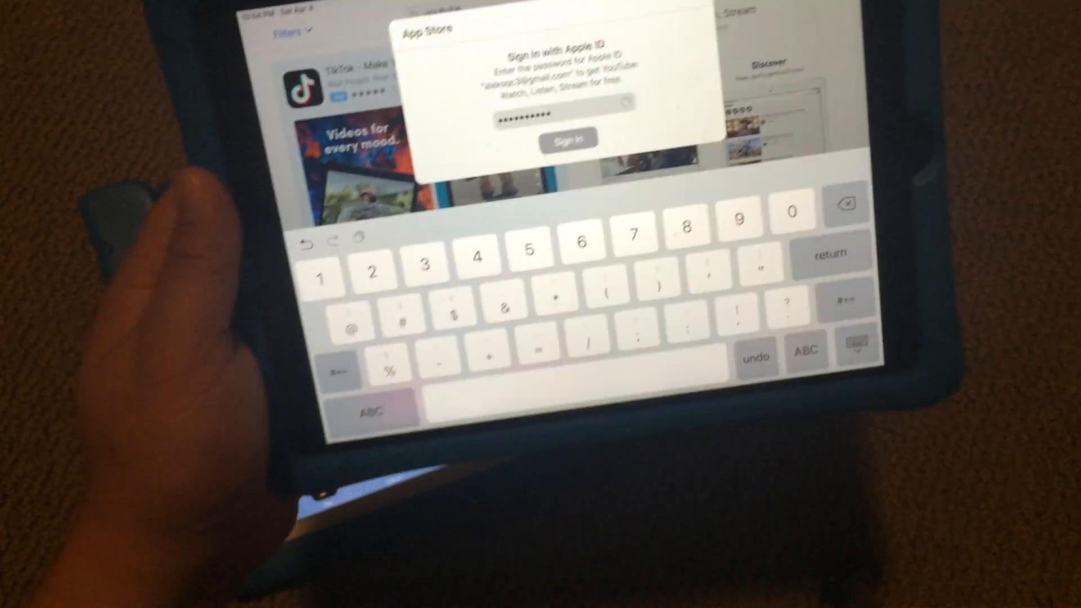
# Submit the Apple ID password, then answer the 'Require password for additional purchases' alert
pyautogui.click(567, 140)
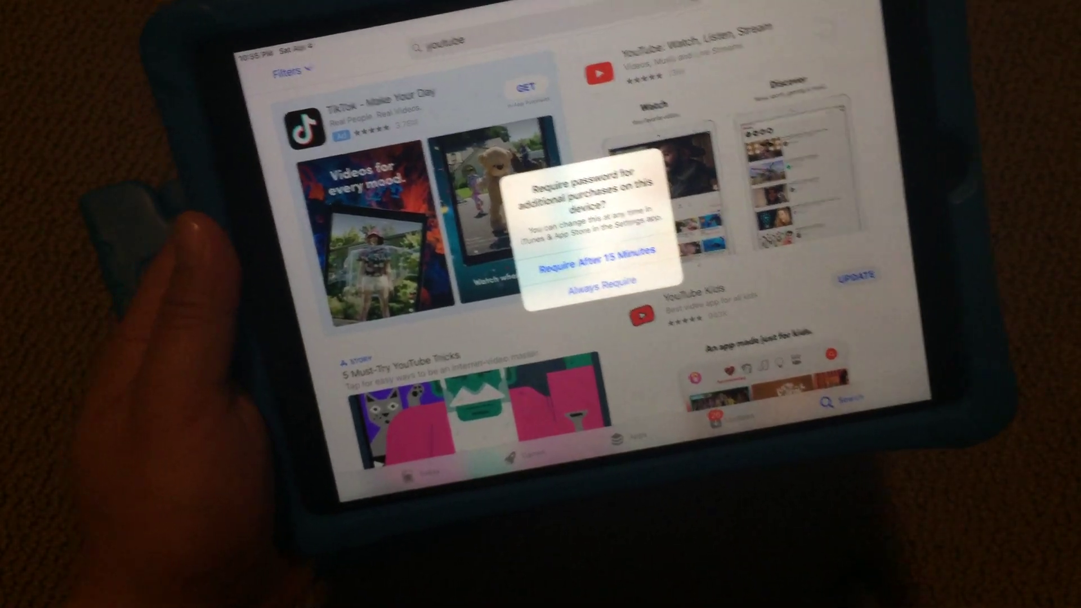
pyautogui.click(589, 269)
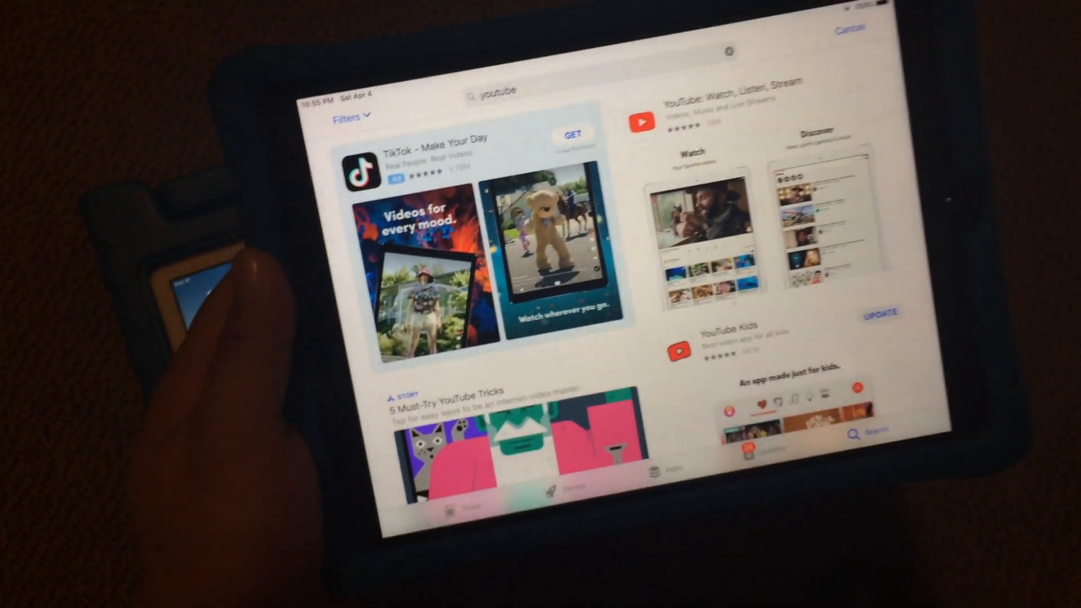